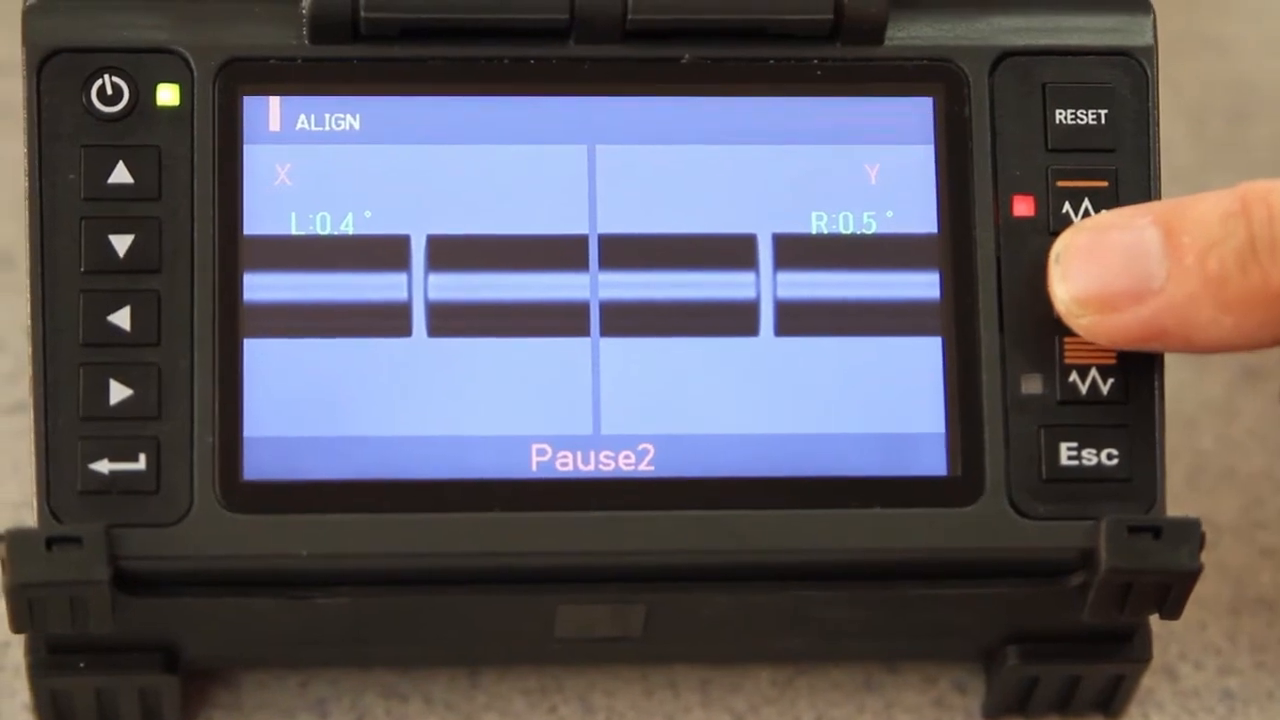
Step: Continue the splice past the Pause2 hold so fiber alignment begins
left_click(1078, 210)
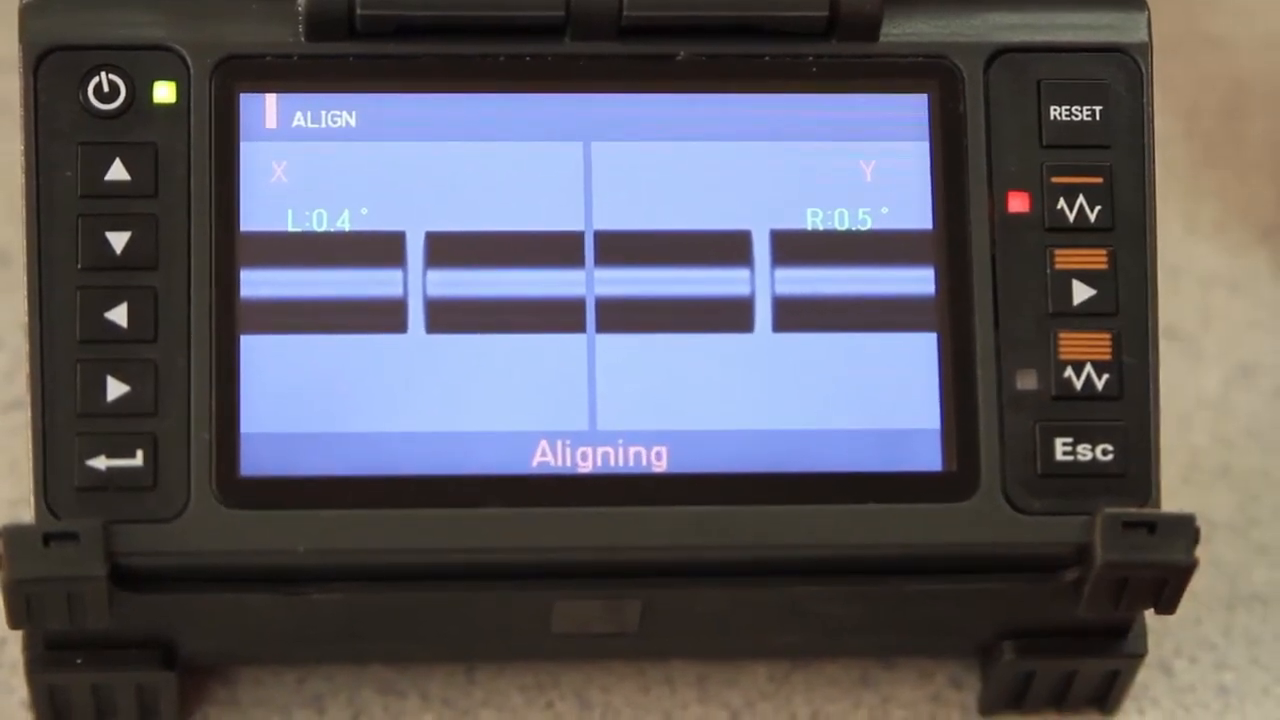